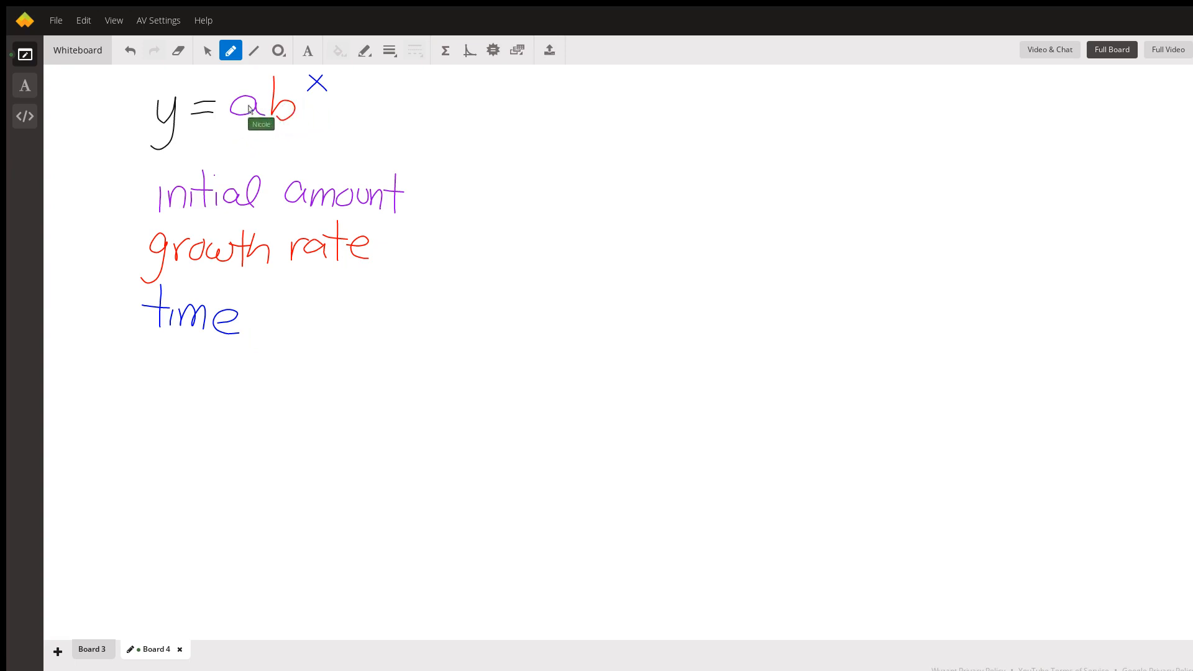
pyautogui.moveTo(279, 102)
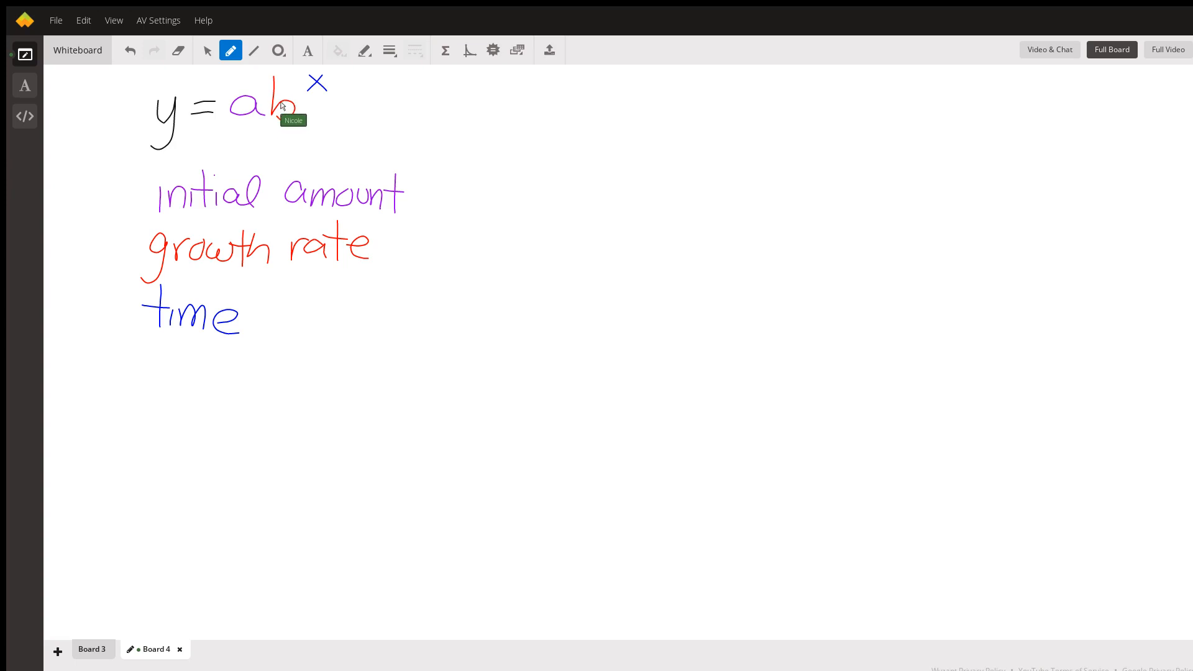
pyautogui.moveTo(292, 114)
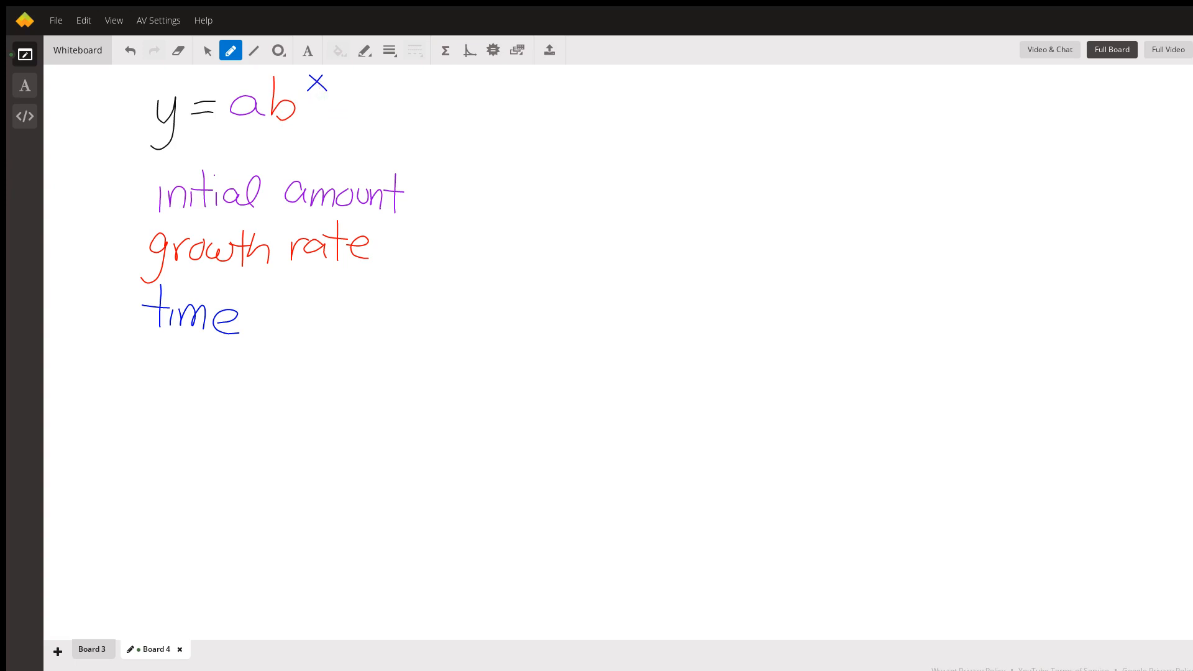
# Switch to Board 3 showing the 700,000, 3%, 25 yrs example
pyautogui.click(92, 649)
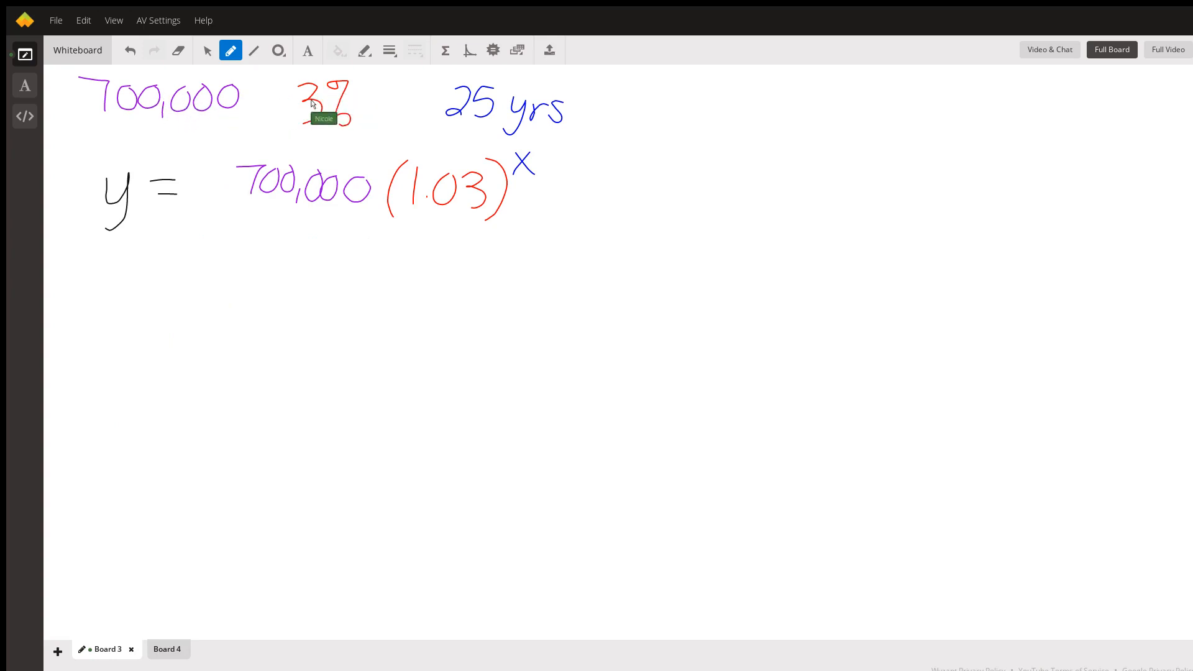
pyautogui.moveTo(512, 123)
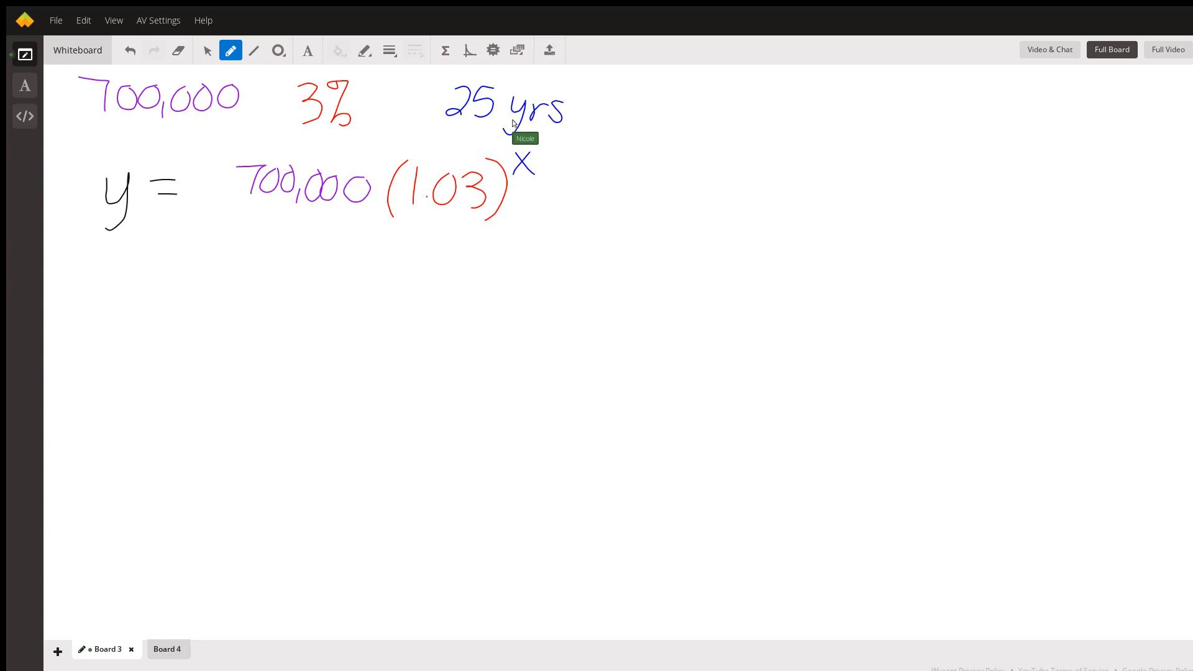
pyautogui.moveTo(500, 116)
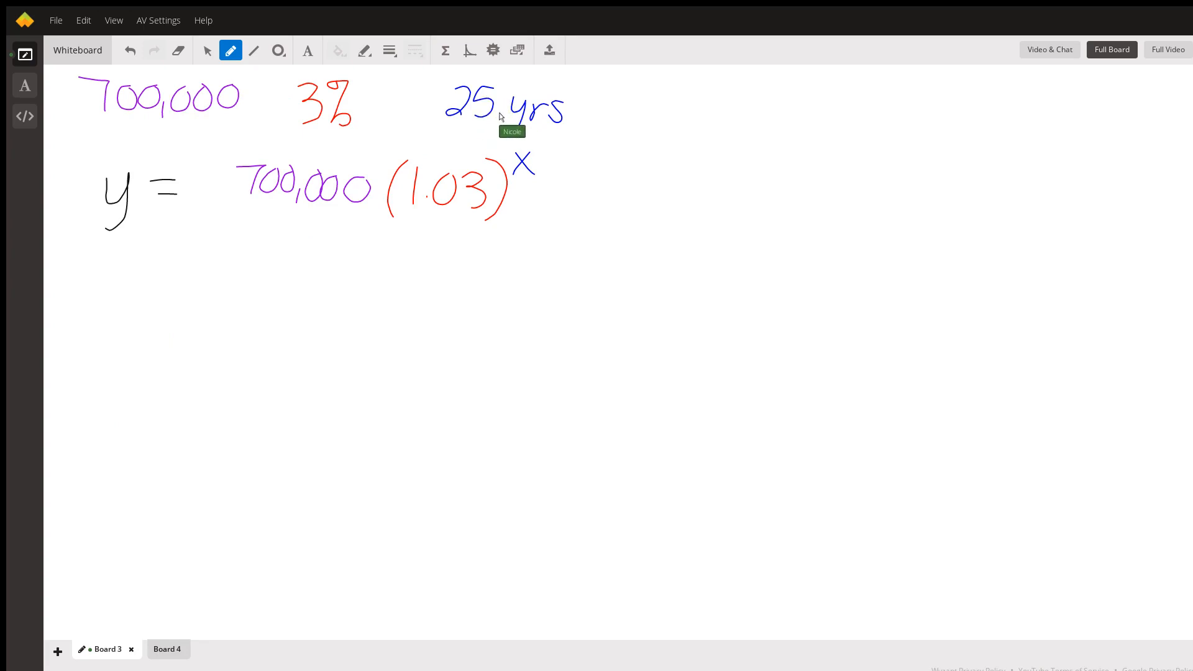
pyautogui.moveTo(195, 120)
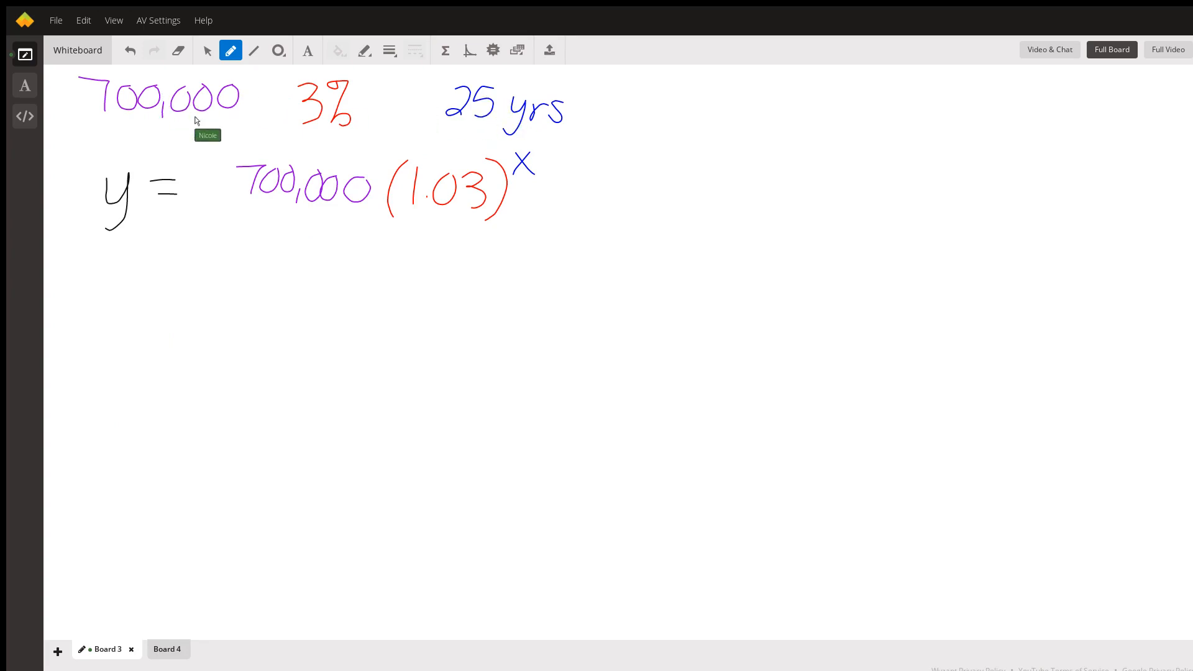
pyautogui.moveTo(304, 190)
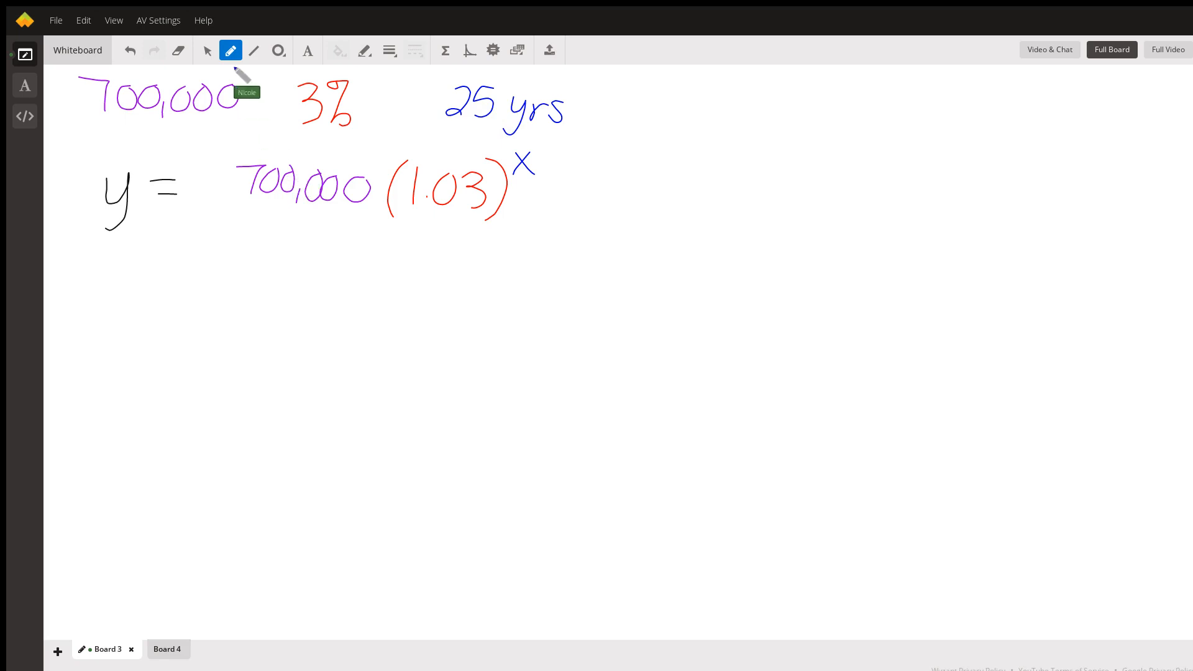
pyautogui.moveTo(242, 247)
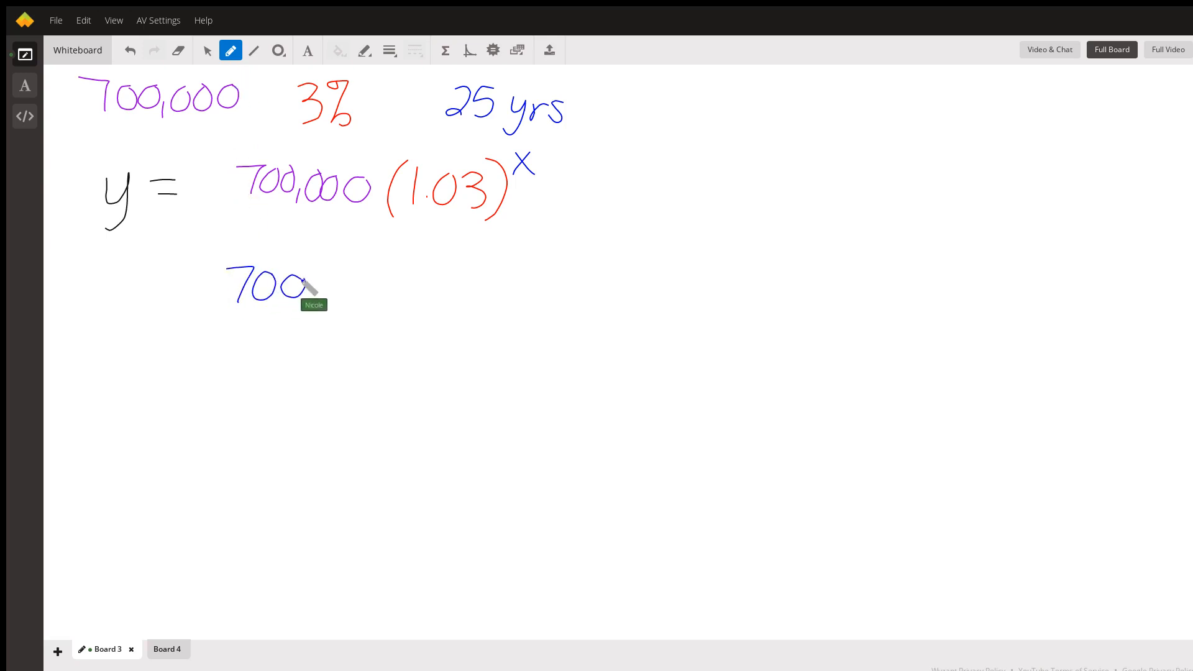
# Handwrite 700000·(0.03) under the equation and draw a large circle beneath
pyautogui.moveTo(308, 288); pyautogui.dragTo(400, 293)
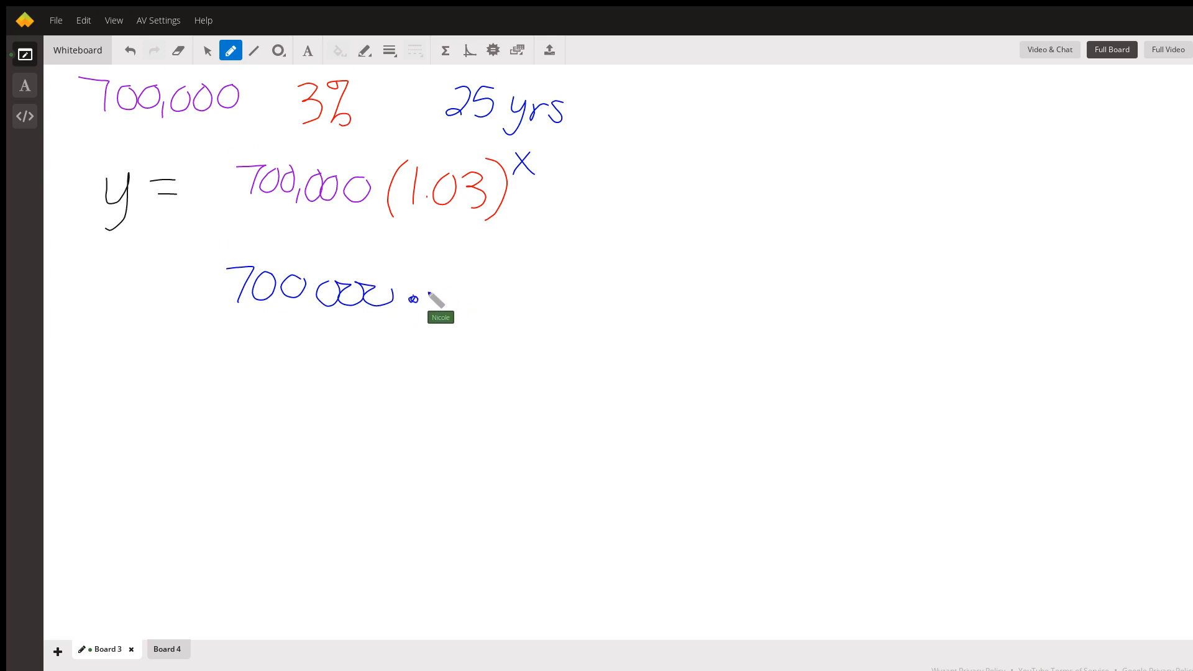
pyautogui.moveTo(437, 274); pyautogui.dragTo(544, 312)
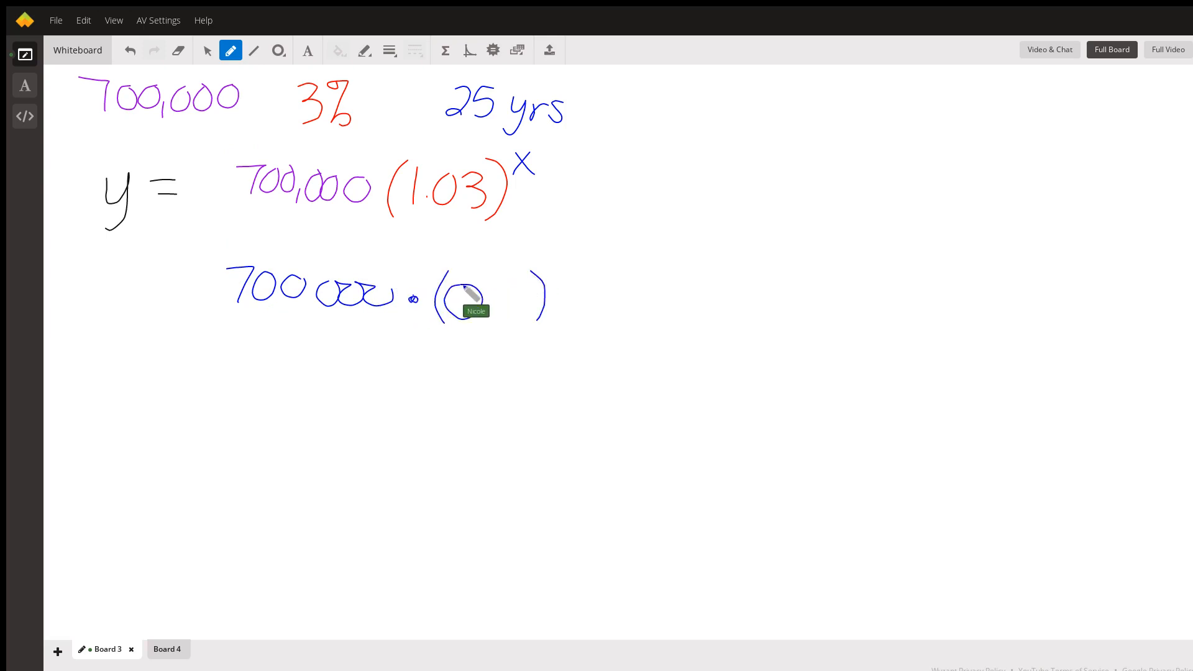
pyautogui.moveTo(460, 304); pyautogui.dragTo(533, 297)
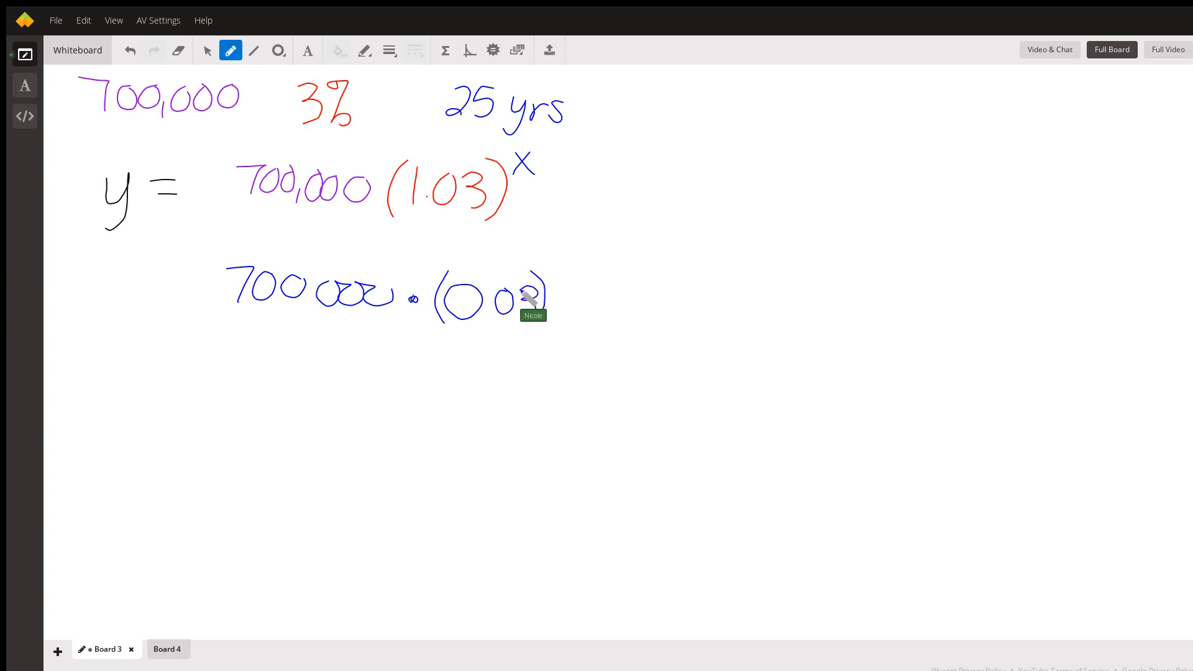
pyautogui.moveTo(521, 297); pyautogui.dragTo(533, 316)
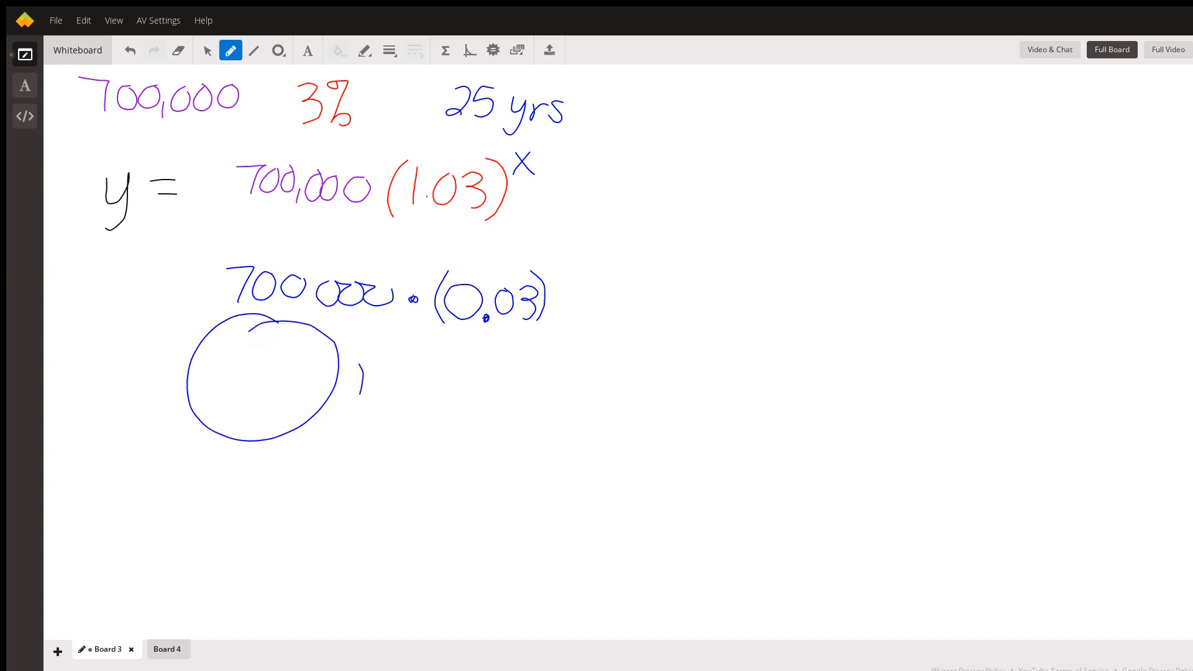
# Write circled 100% + circled 3% = 103% below the expression
pyautogui.moveTo(350, 380); pyautogui.dragTo(437, 396)
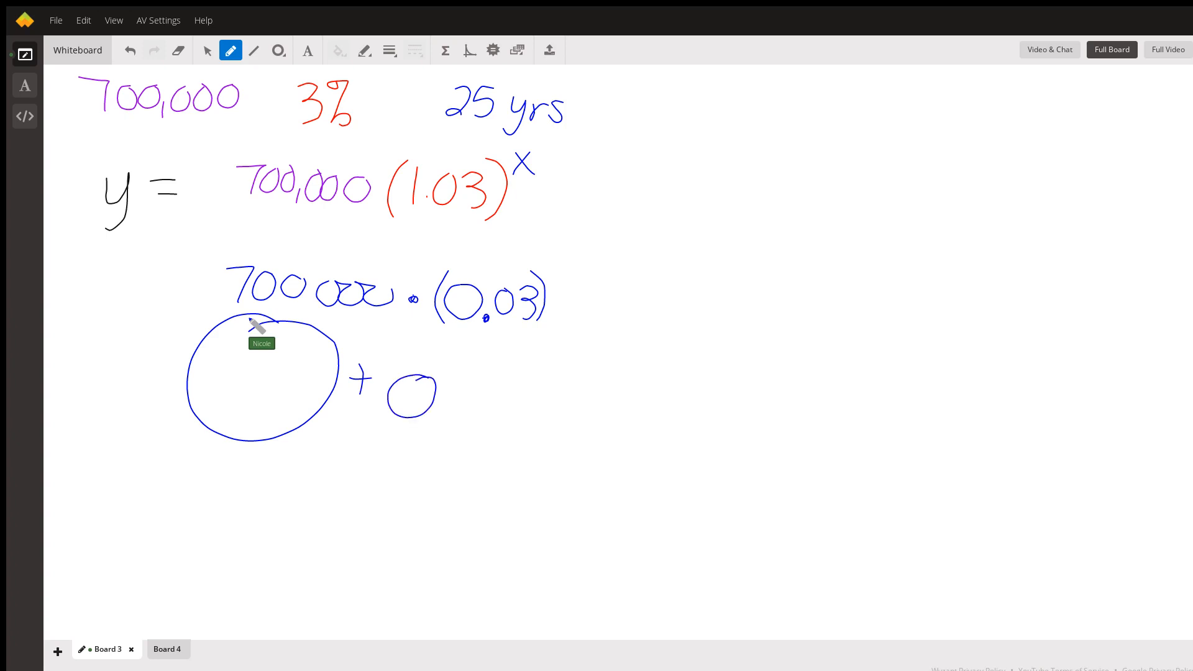
pyautogui.moveTo(210, 373); pyautogui.dragTo(274, 380)
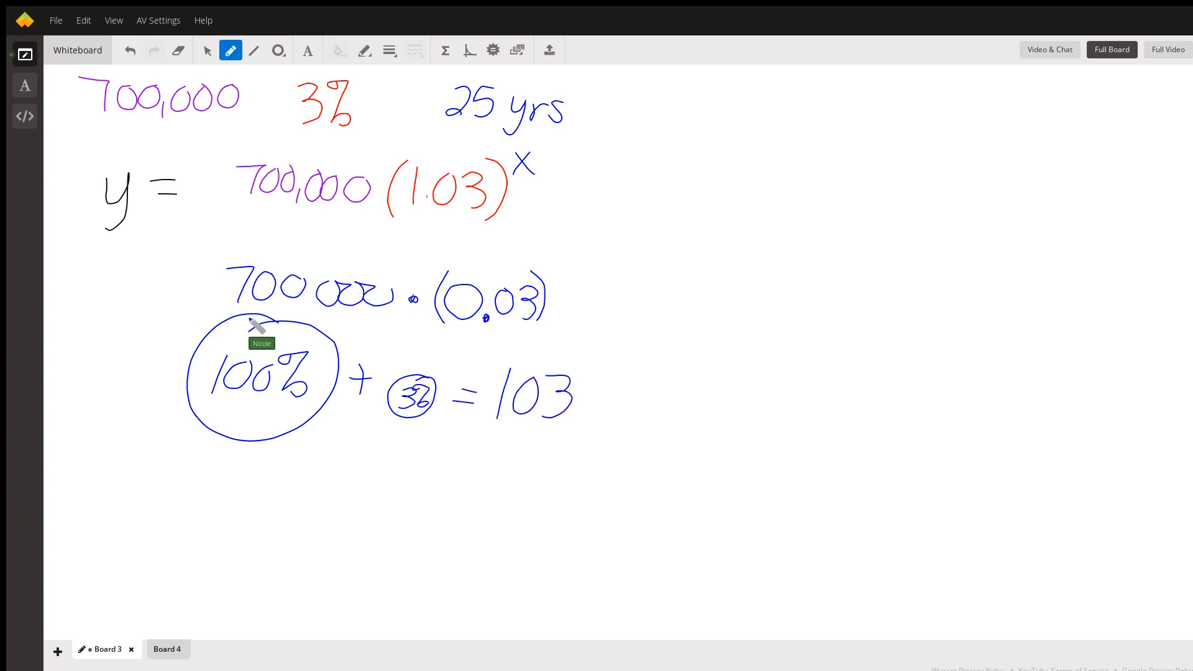
pyautogui.moveTo(586, 365); pyautogui.dragTo(609, 411)
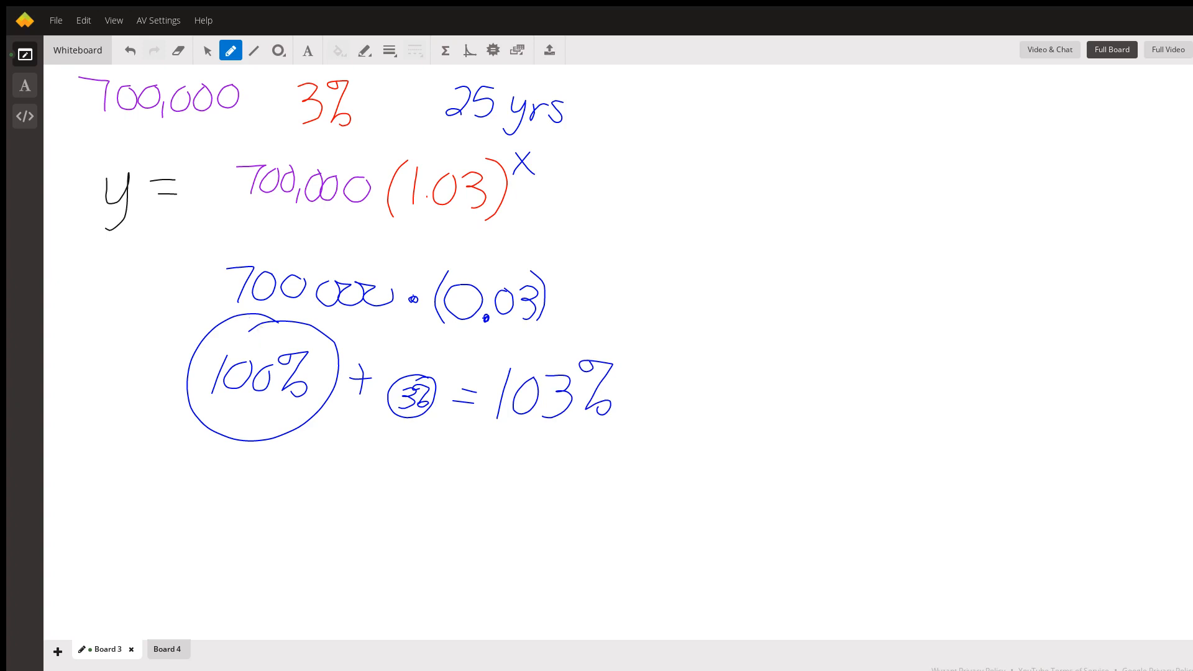
pyautogui.moveTo(255, 327)
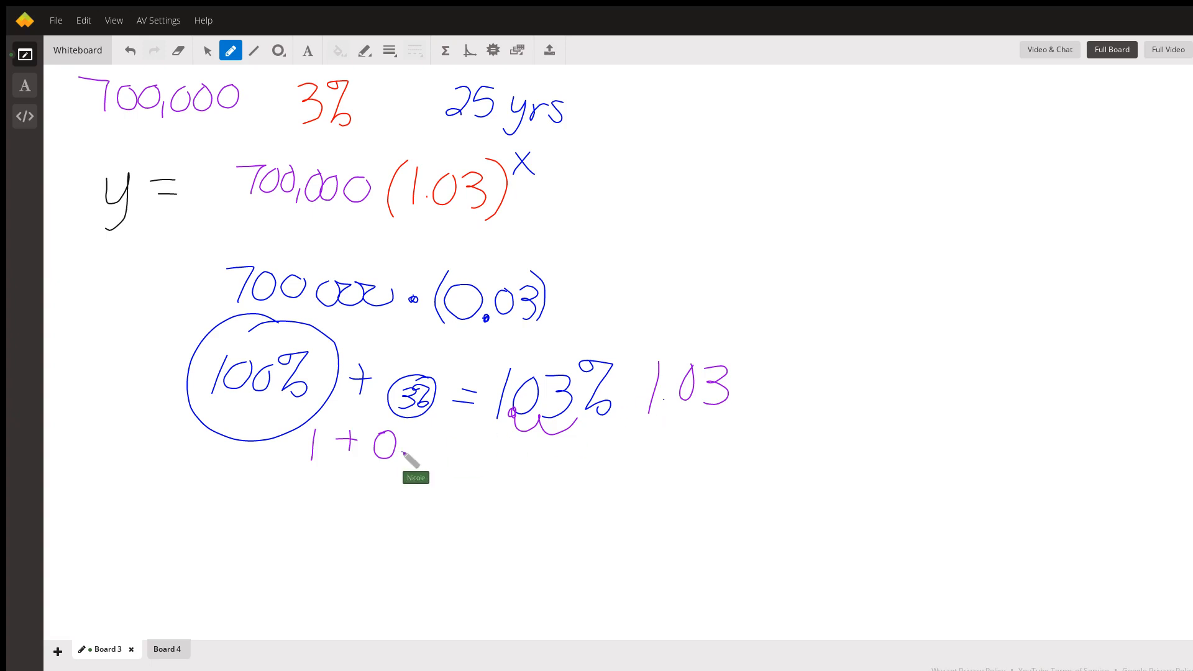
# Write 1 + 0.03 = 1.03 in purple beneath 103%
pyautogui.moveTo(411, 441); pyautogui.dragTo(479, 445)
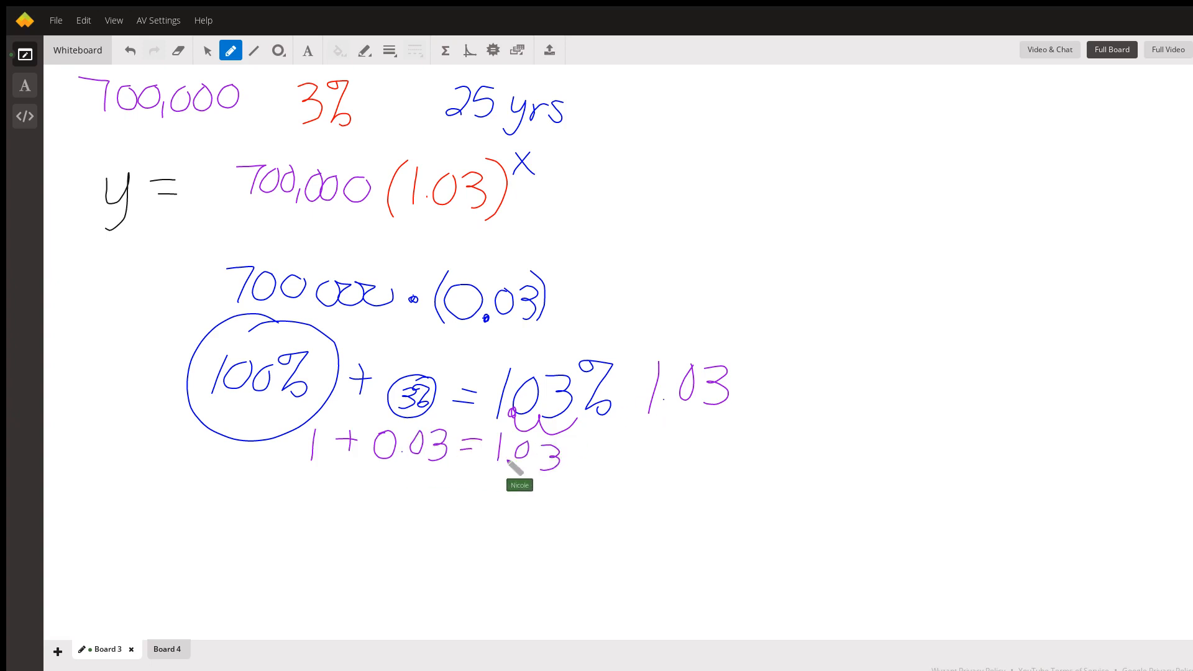
pyautogui.moveTo(518, 471)
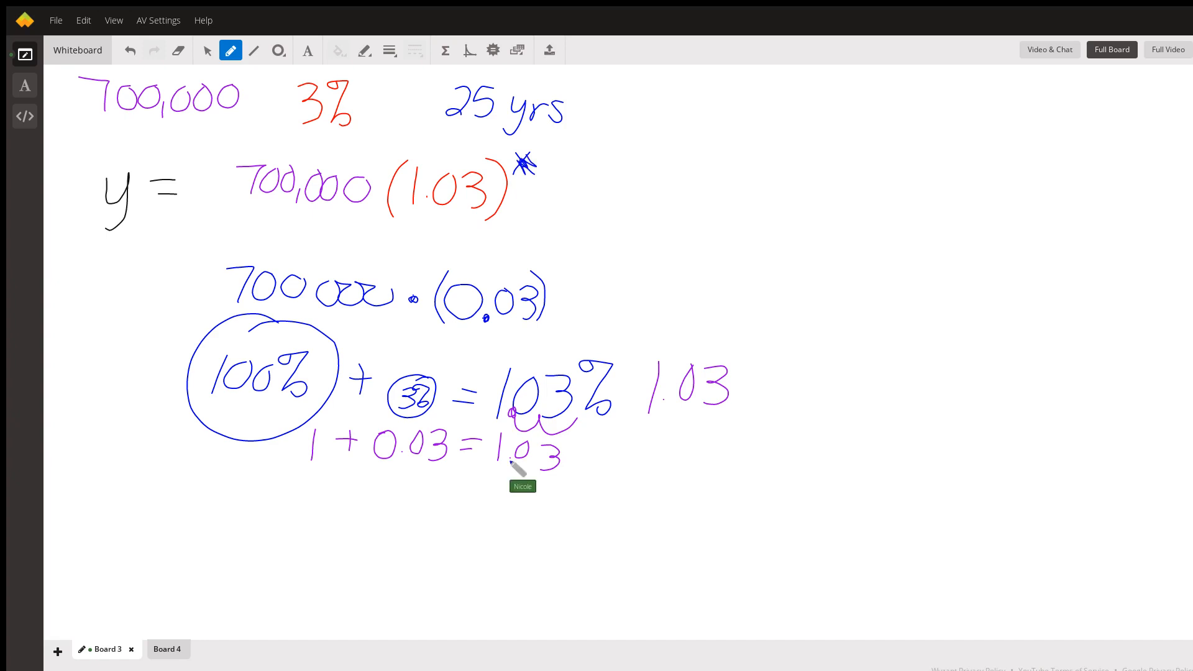
# Write 25 as the equation's new exponent beside the scribbled-out x
pyautogui.moveTo(540, 171); pyautogui.dragTo(579, 176)
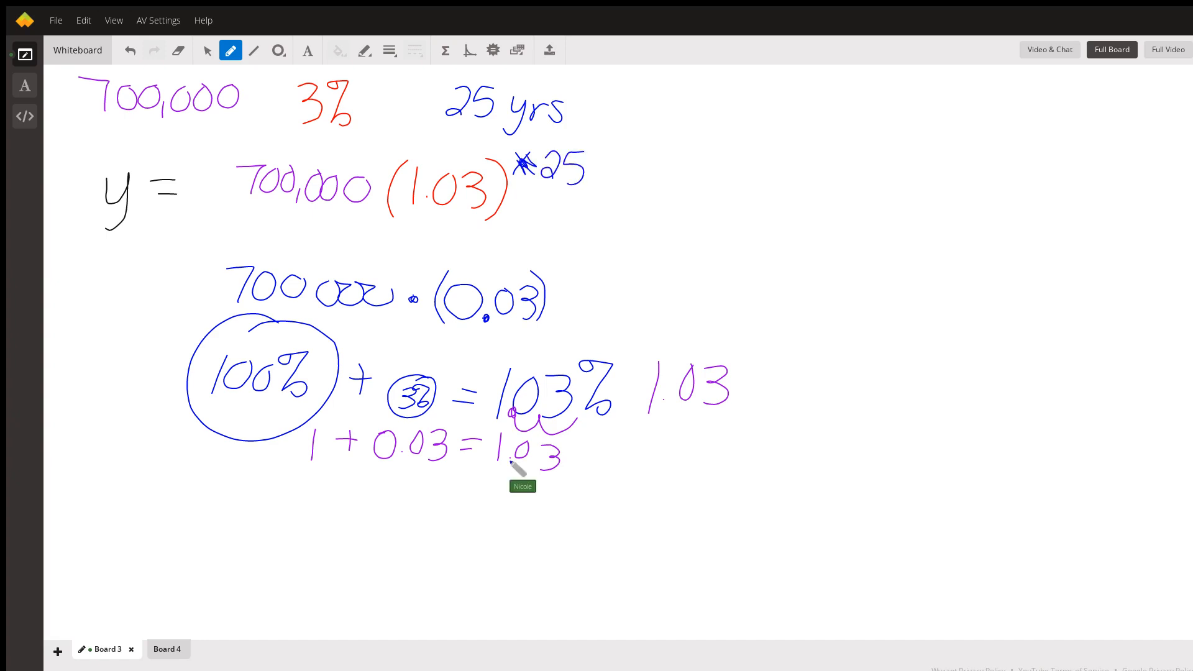
pyautogui.moveTo(518, 468)
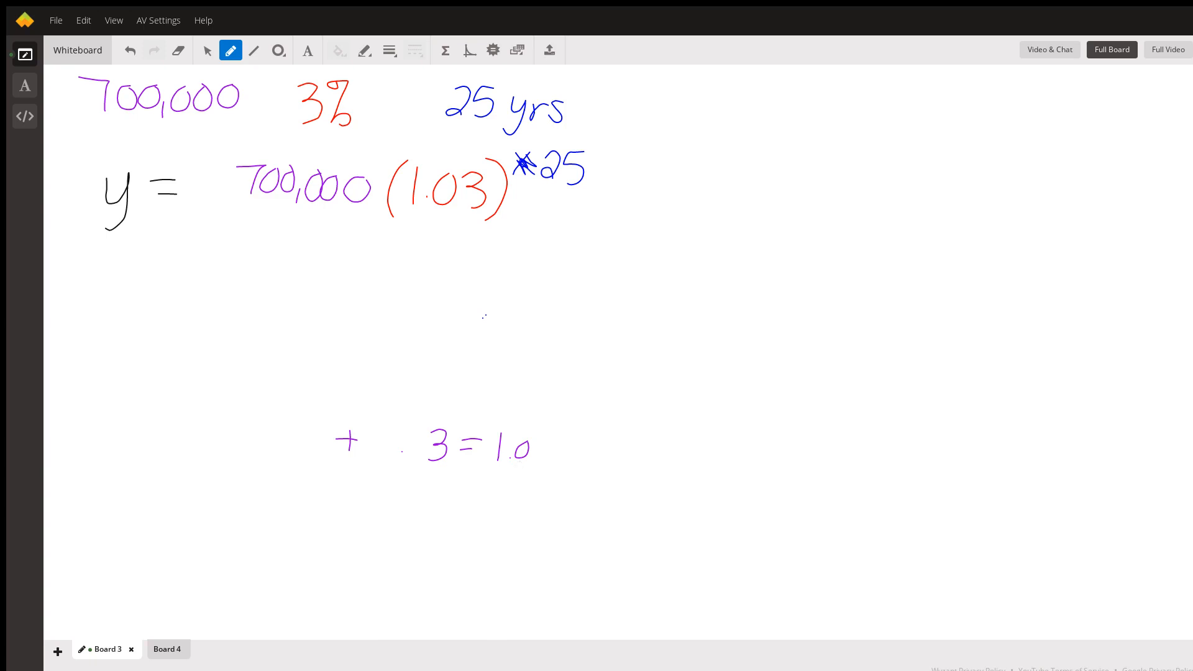
pyautogui.moveTo(510, 464)
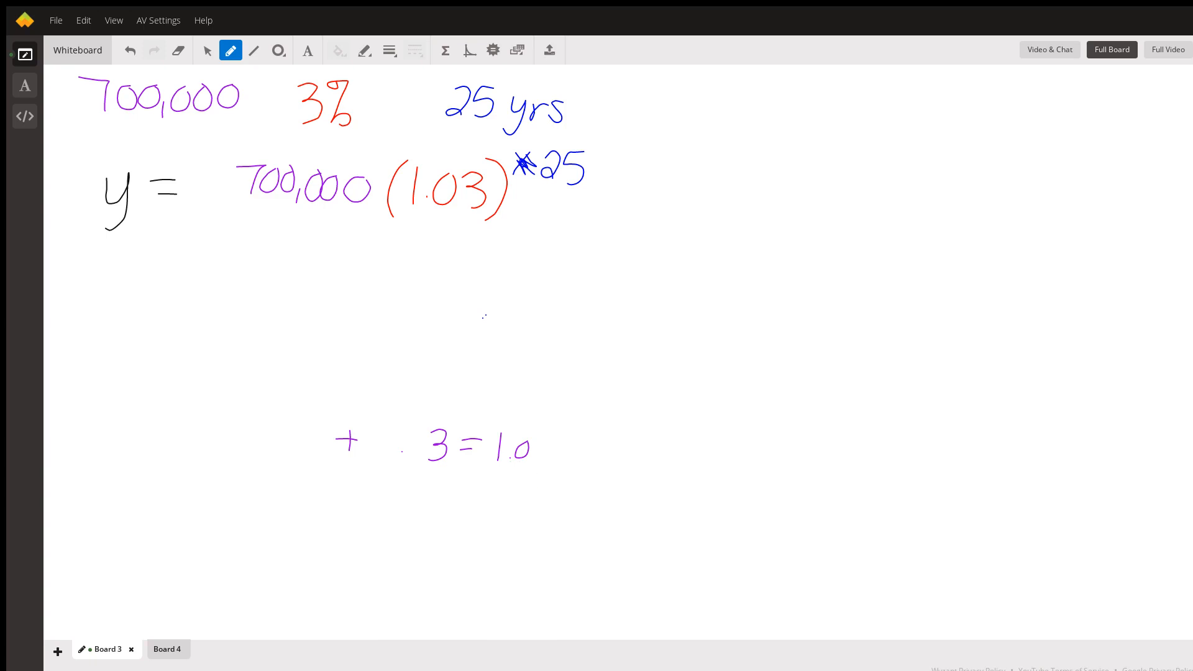
pyautogui.moveTo(514, 465)
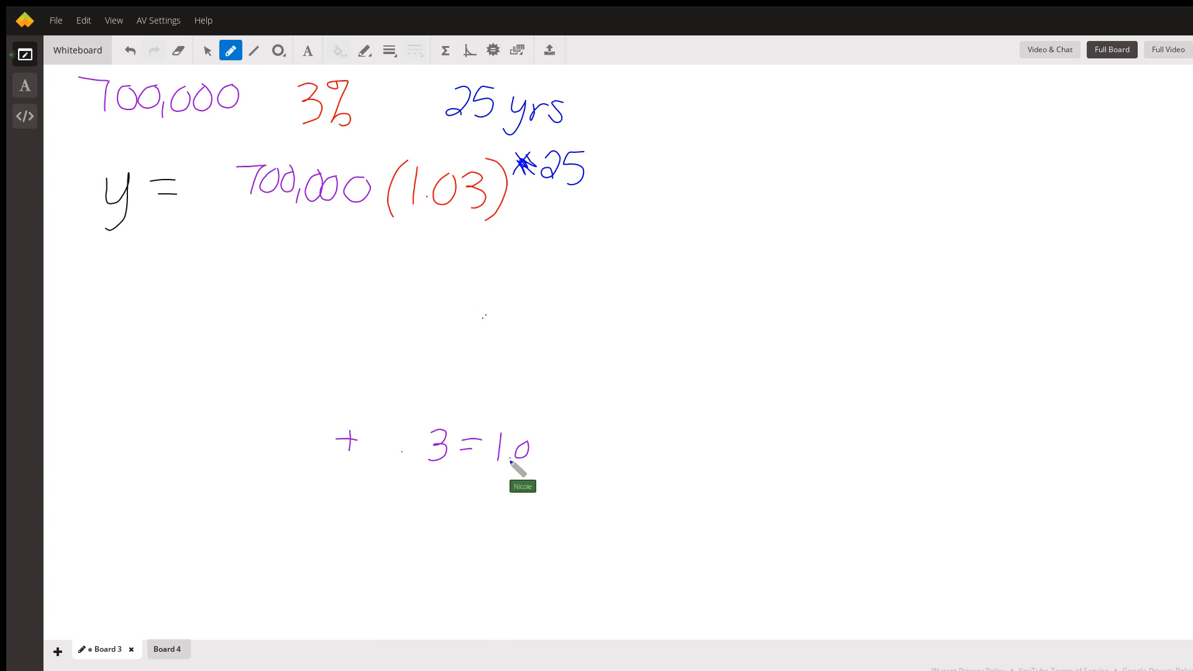
# Write 1.03^25 = in blue below the equation
pyautogui.moveTo(377, 259); pyautogui.dragTo(475, 297)
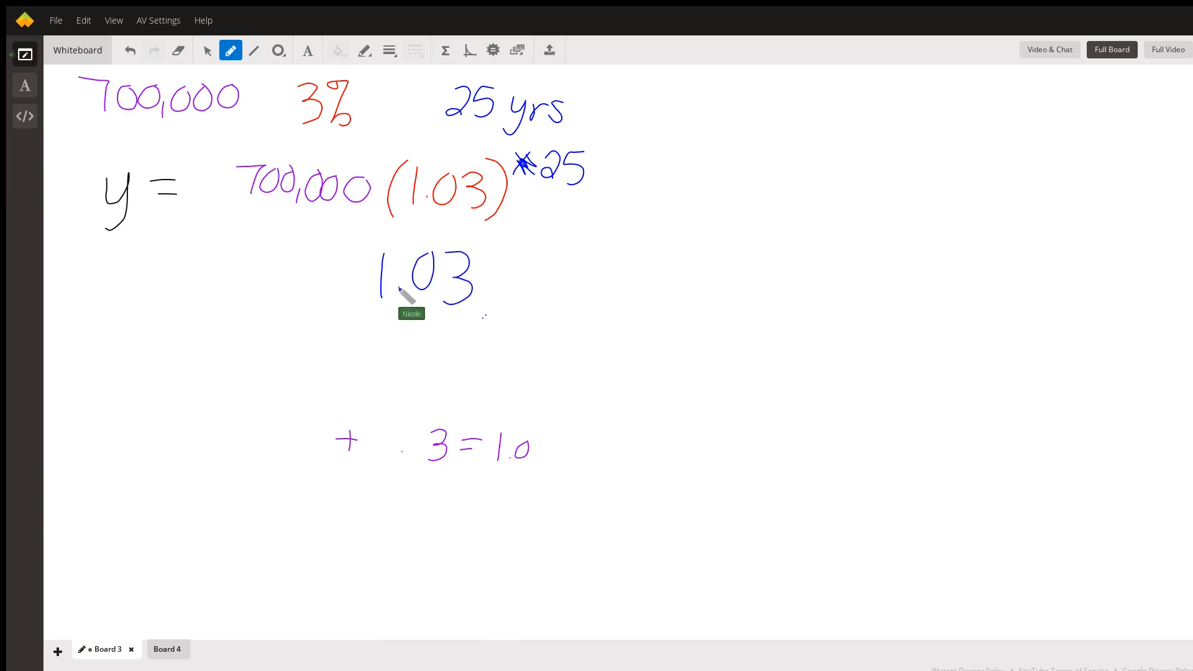
pyautogui.moveTo(479, 258); pyautogui.dragTo(555, 267)
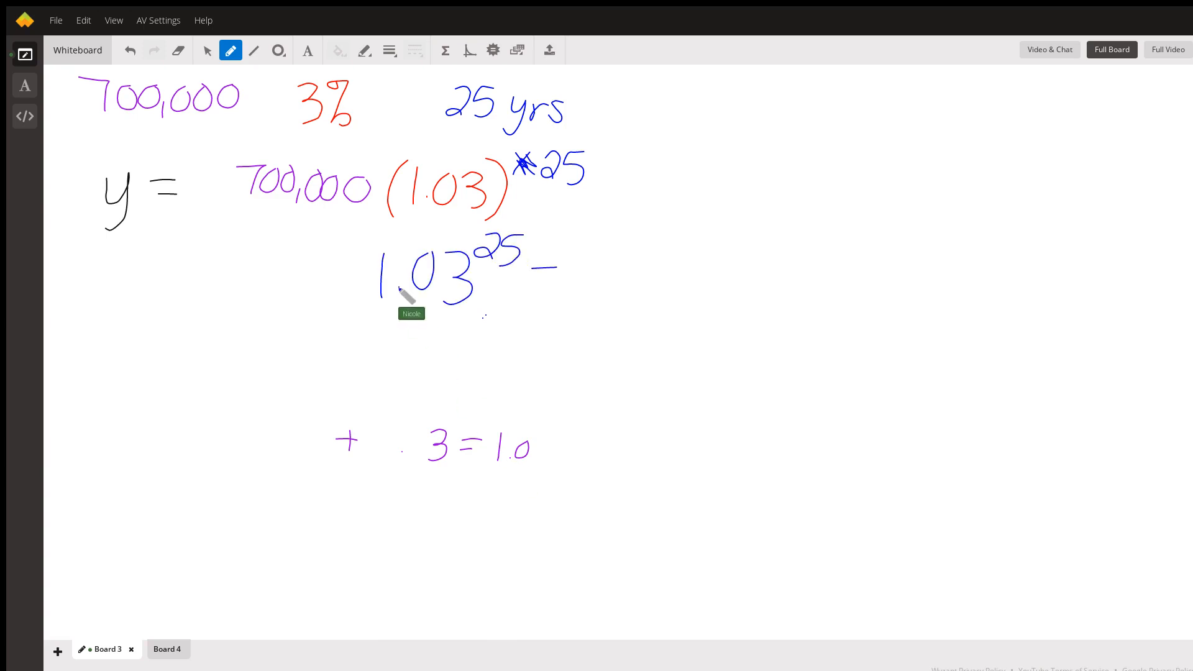
pyautogui.moveTo(532, 281); pyautogui.dragTo(556, 274)
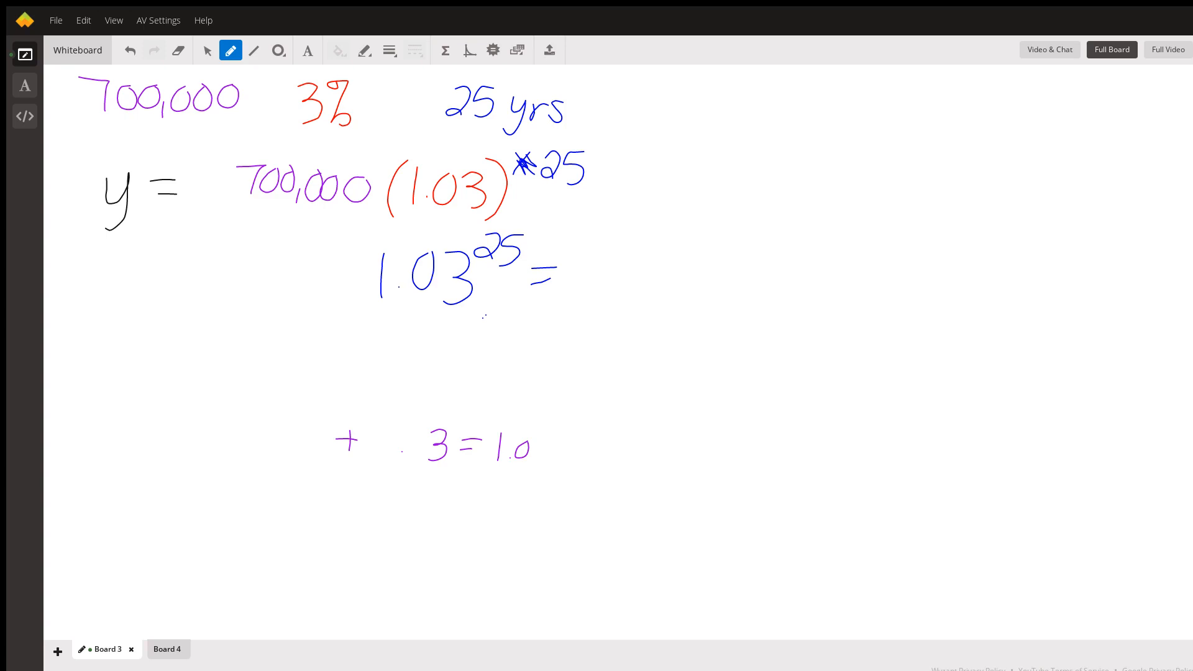
pyautogui.moveTo(407, 297)
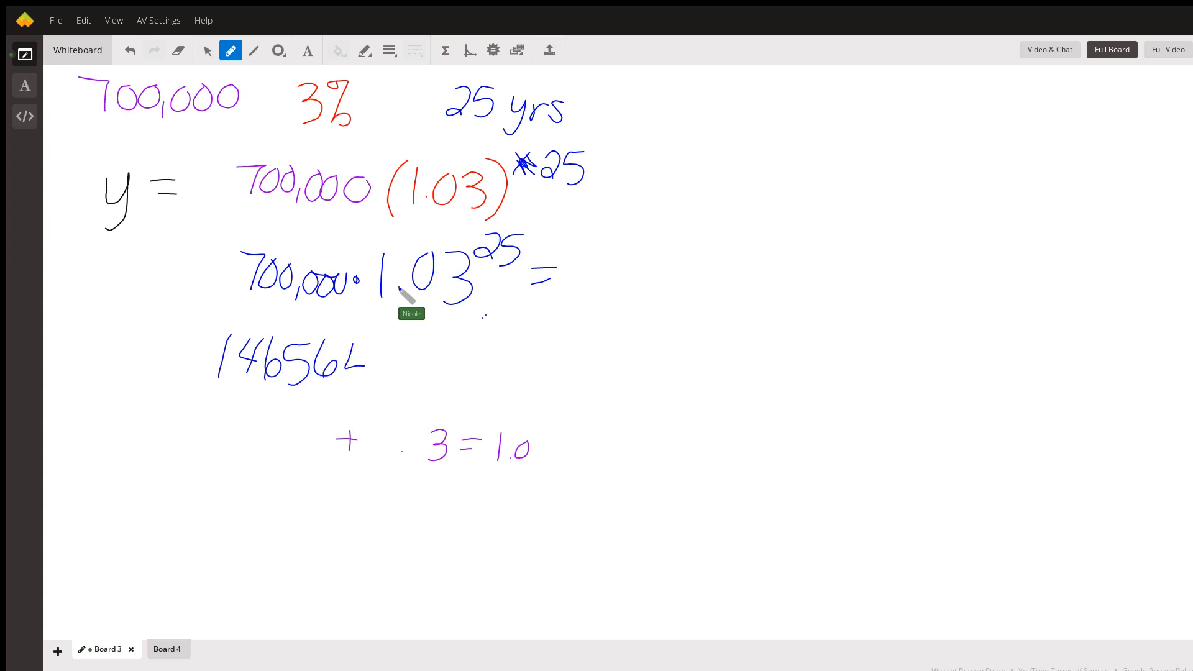
# Write the result 1465644.551, then rewrite it rounded as 1,465,645
pyautogui.moveTo(364, 365); pyautogui.dragTo(426, 373)
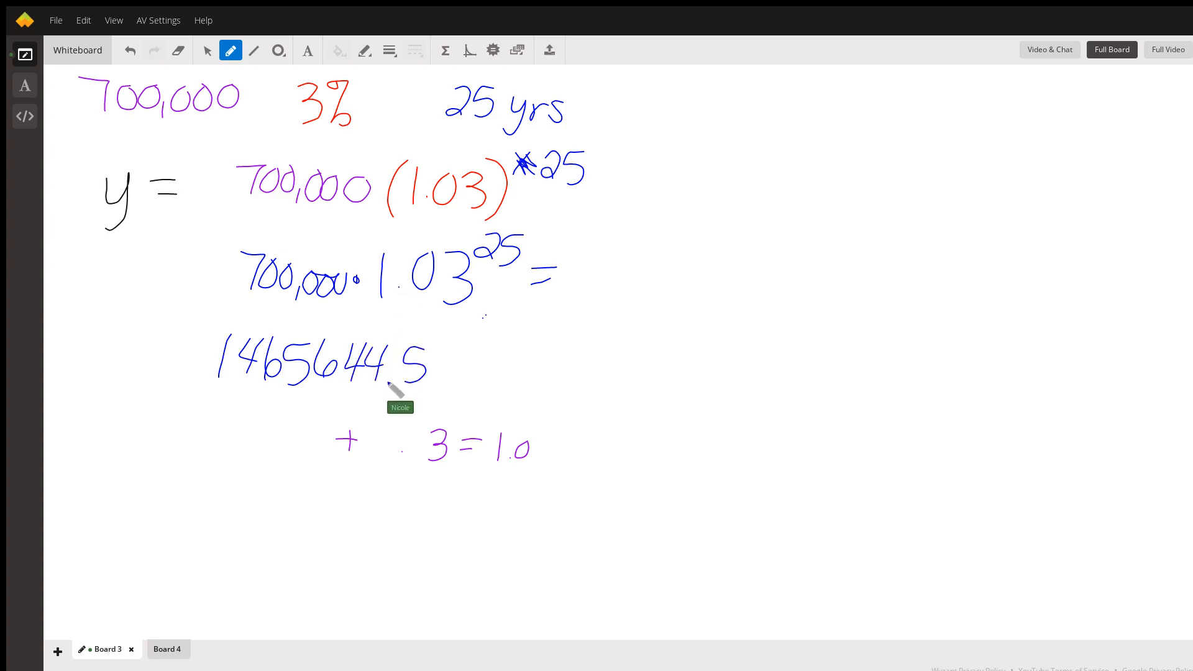
pyautogui.moveTo(434, 358); pyautogui.dragTo(479, 381)
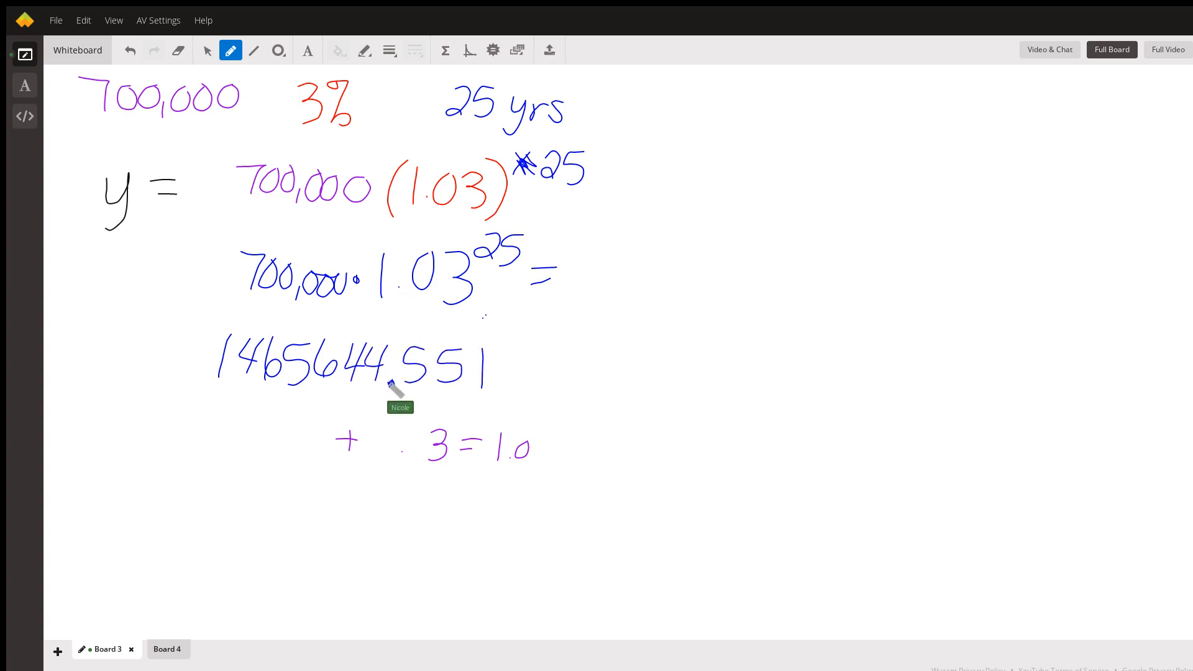
pyautogui.moveTo(244, 373); pyautogui.dragTo(312, 387)
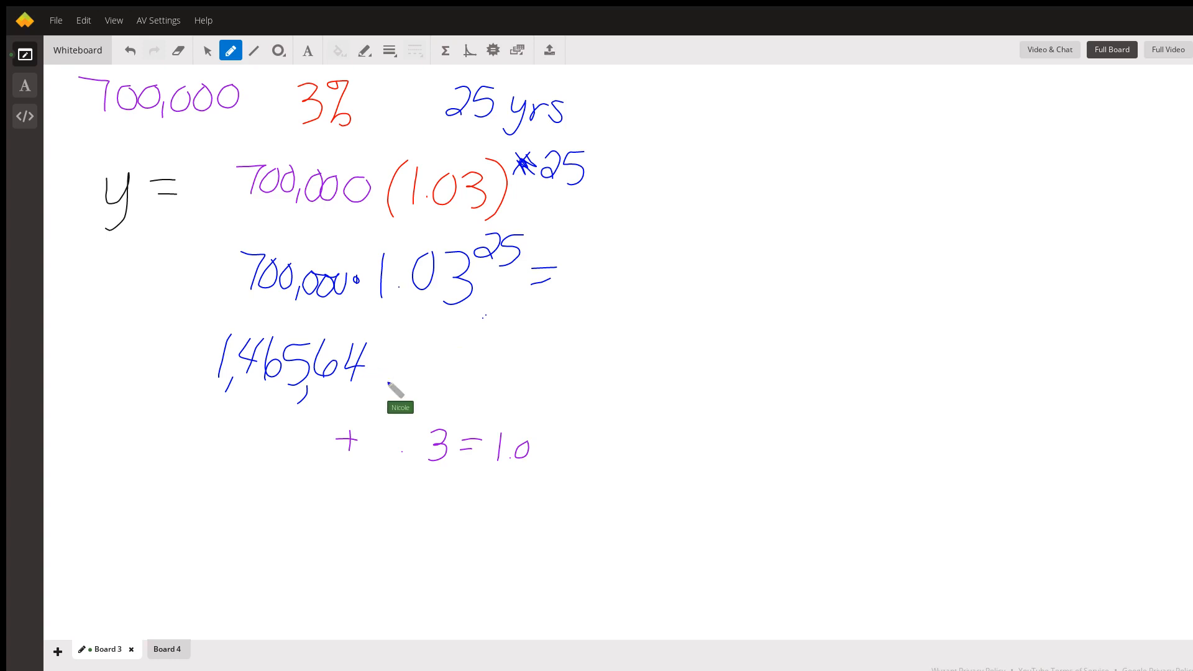
pyautogui.moveTo(384, 349); pyautogui.dragTo(395, 387)
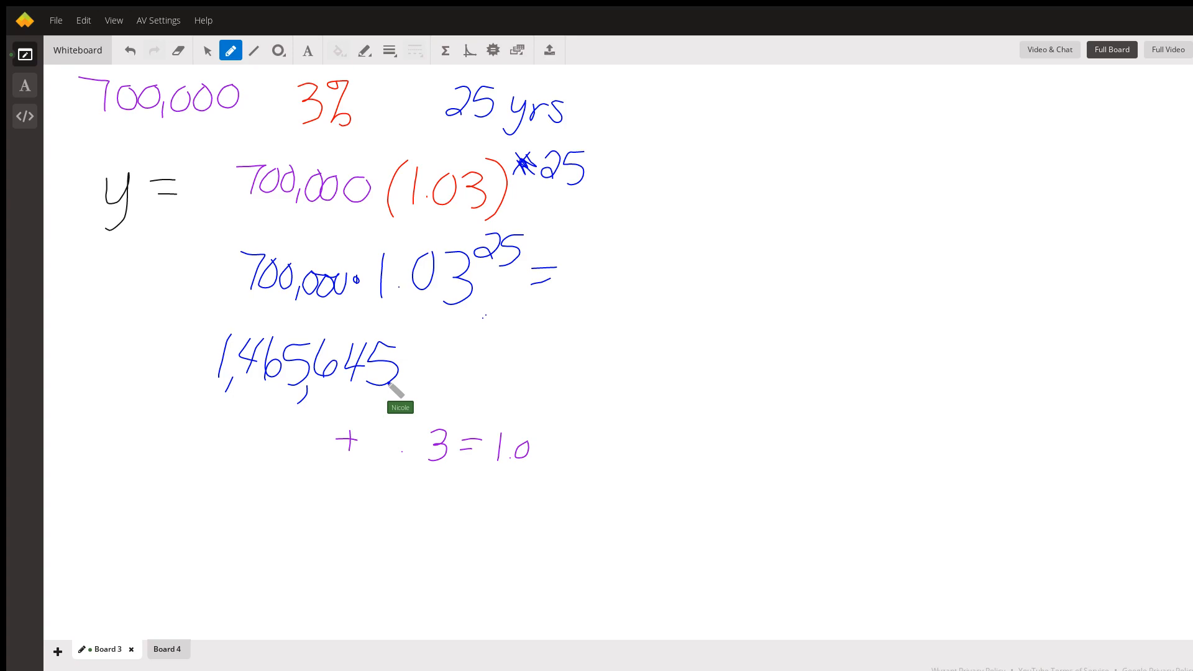